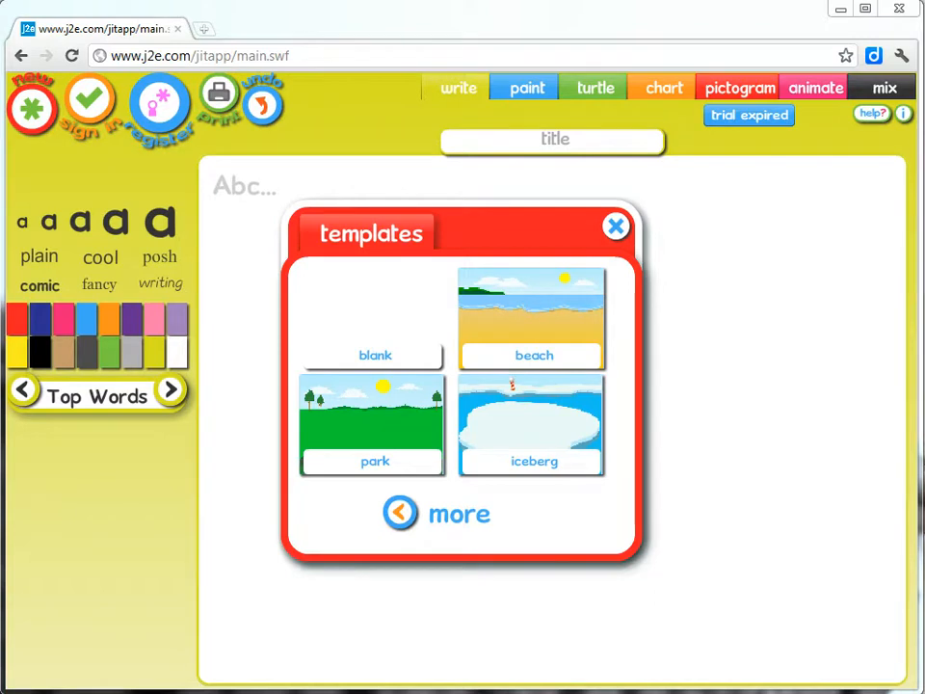
mouse_move(624, 636)
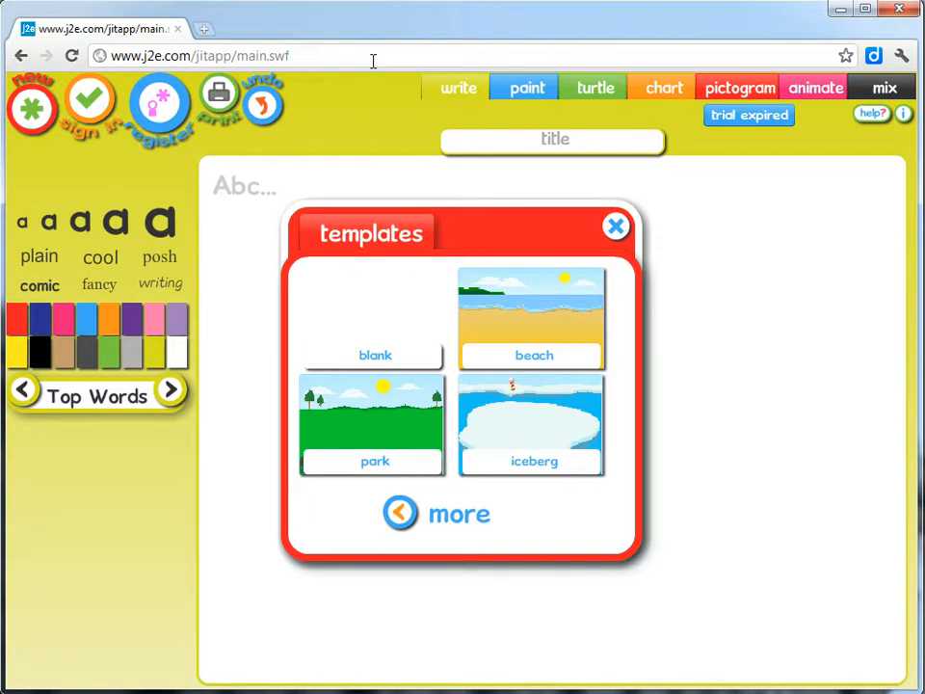
mouse_move(96, 131)
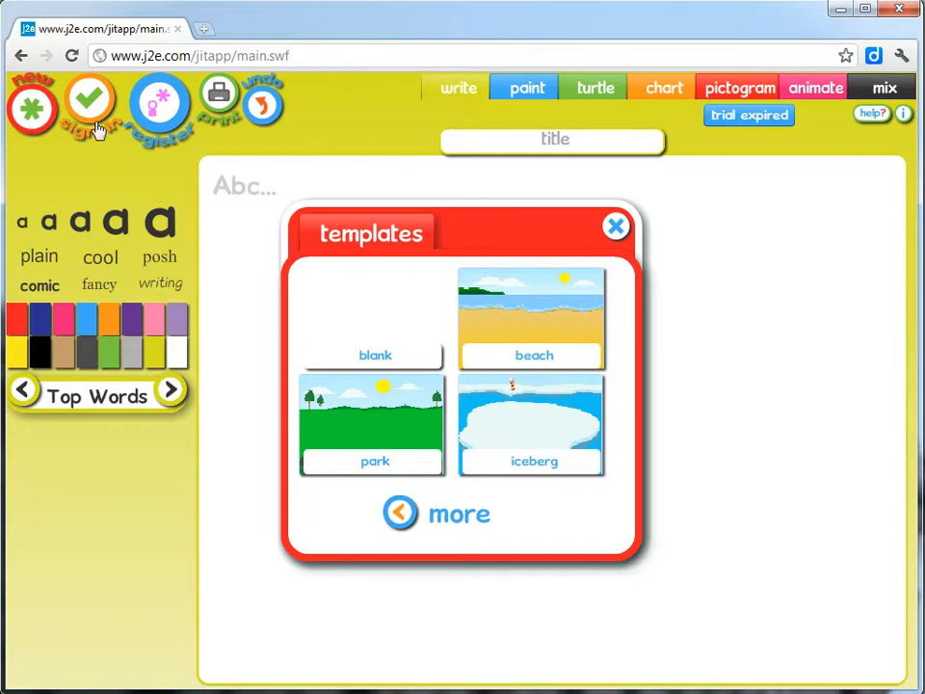
mouse_move(75, 131)
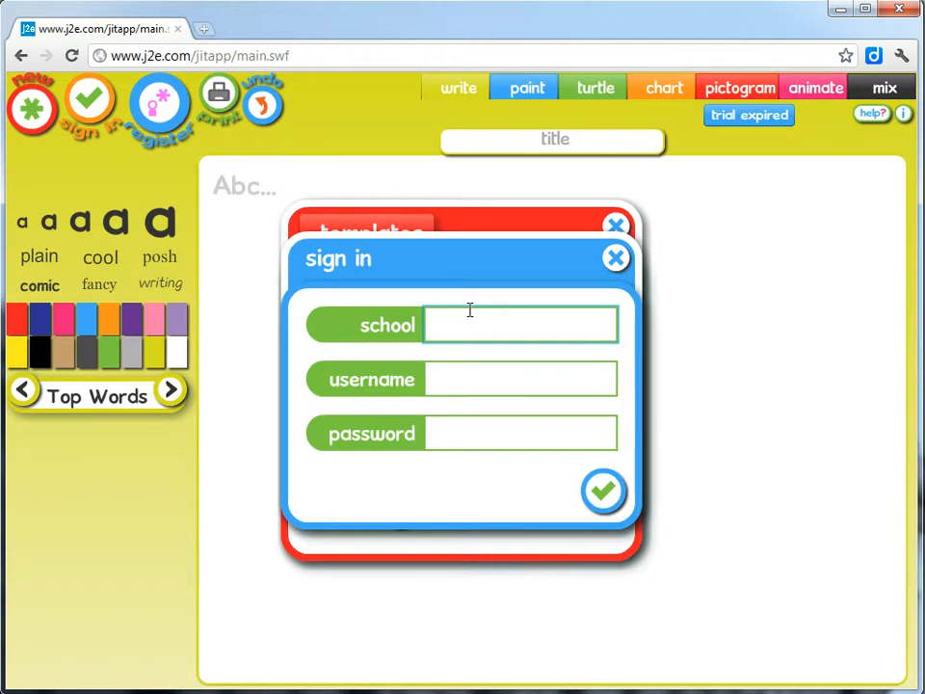
- Sign in with school 'DBS' and username 'test1', then submit the details
type("DBS")
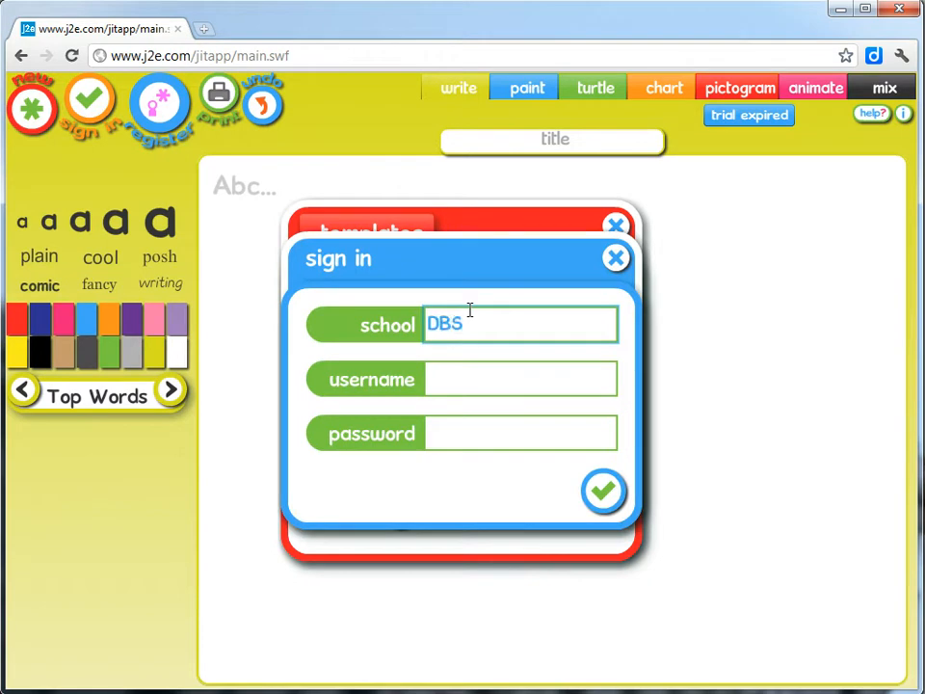
left_click(520, 378)
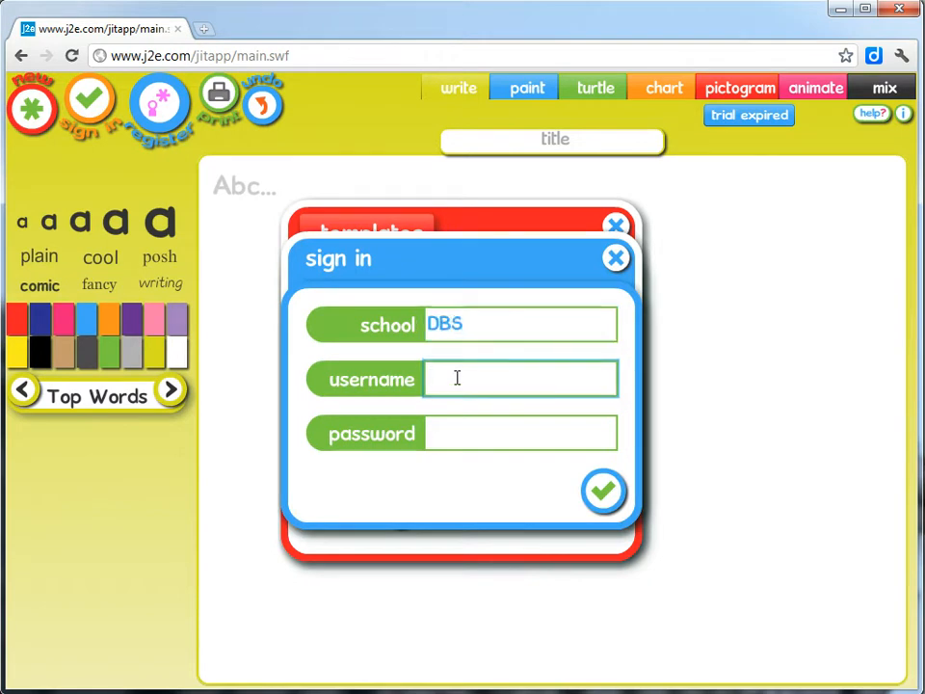
type("test1")
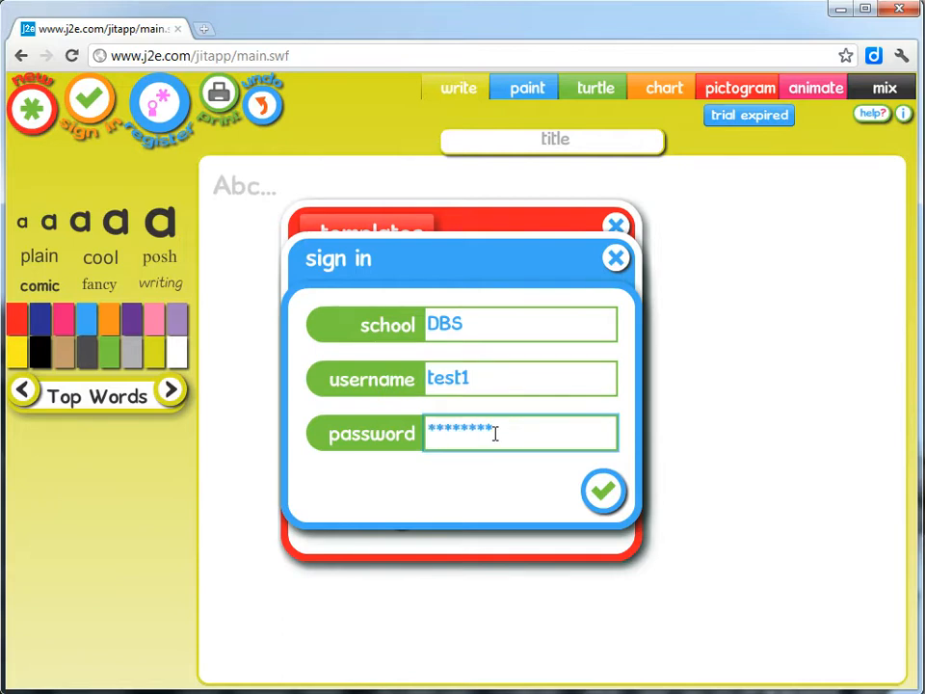
left_click(603, 491)
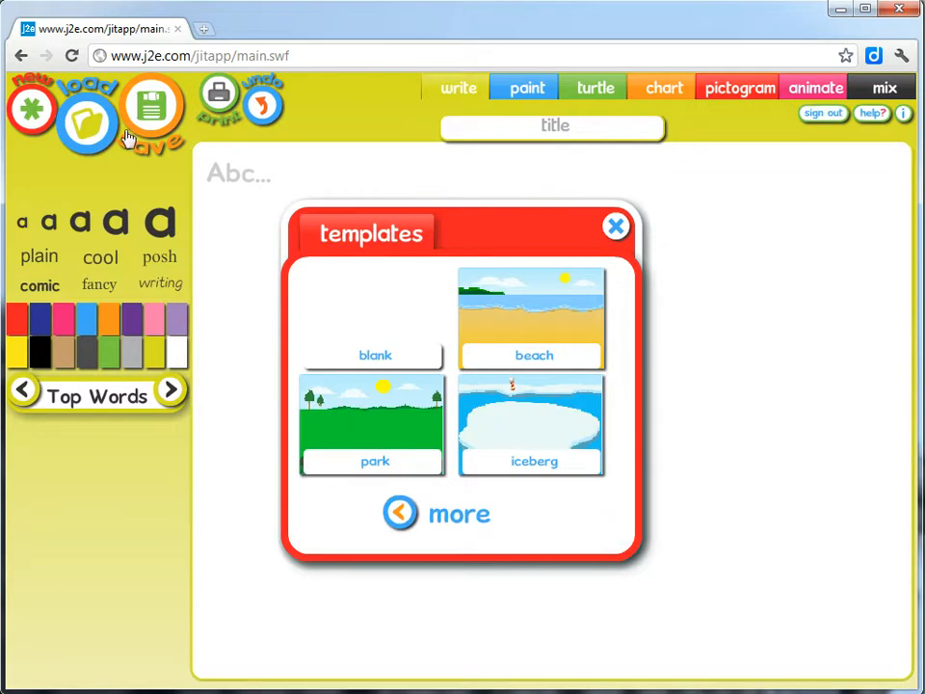
mouse_move(150, 154)
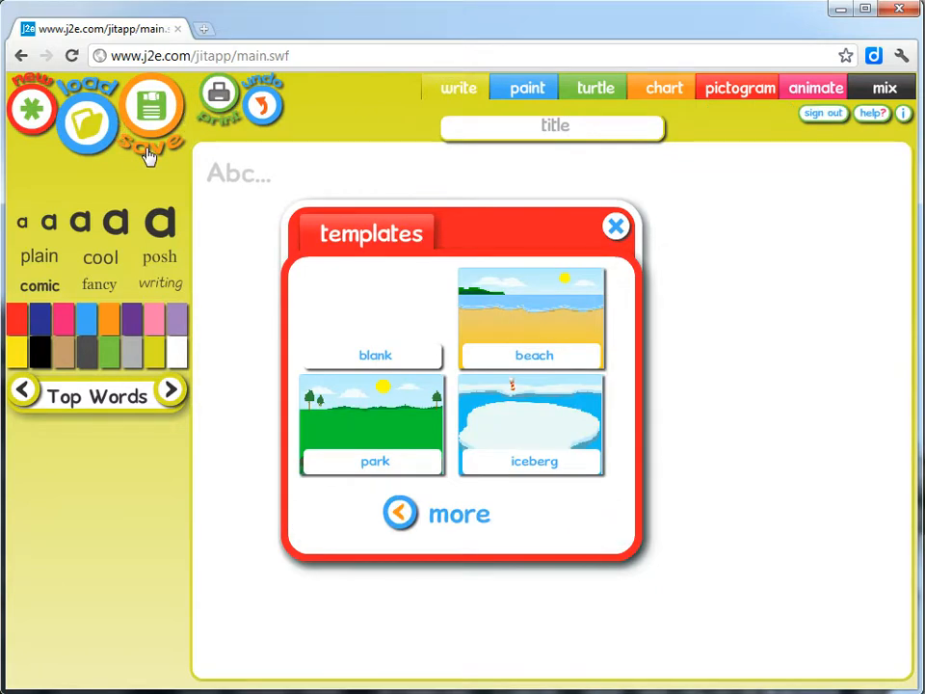
mouse_move(740, 89)
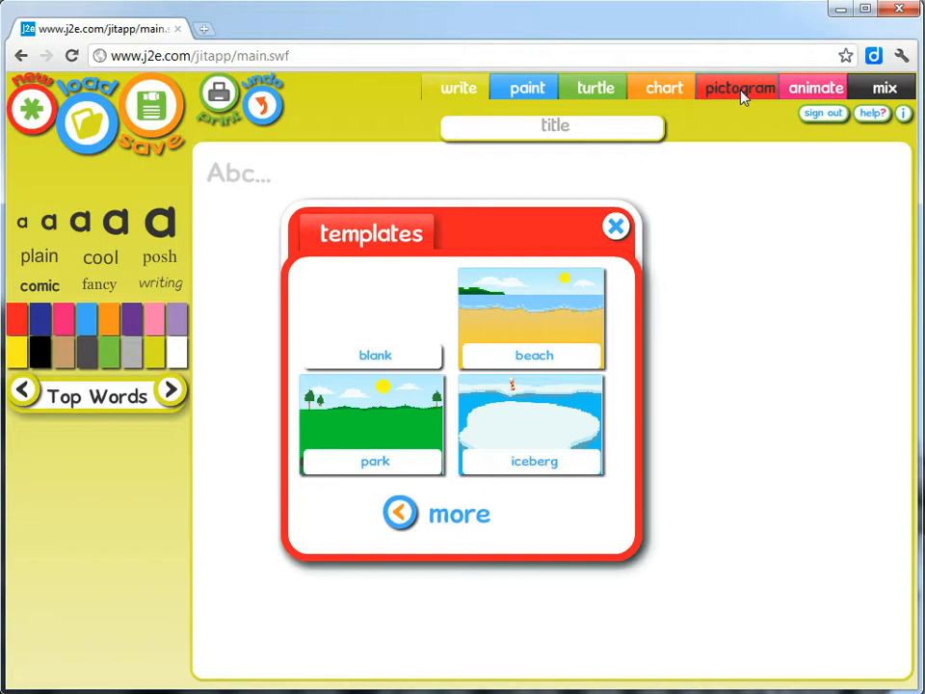
- Start a blank pictogram and show the list of picture categories
left_click(740, 89)
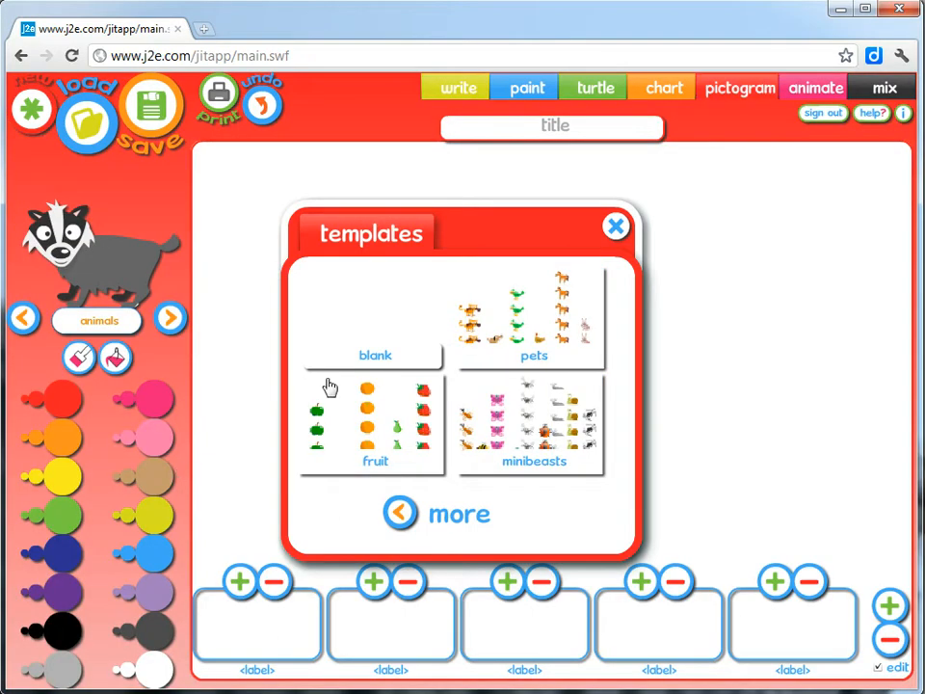
mouse_move(384, 328)
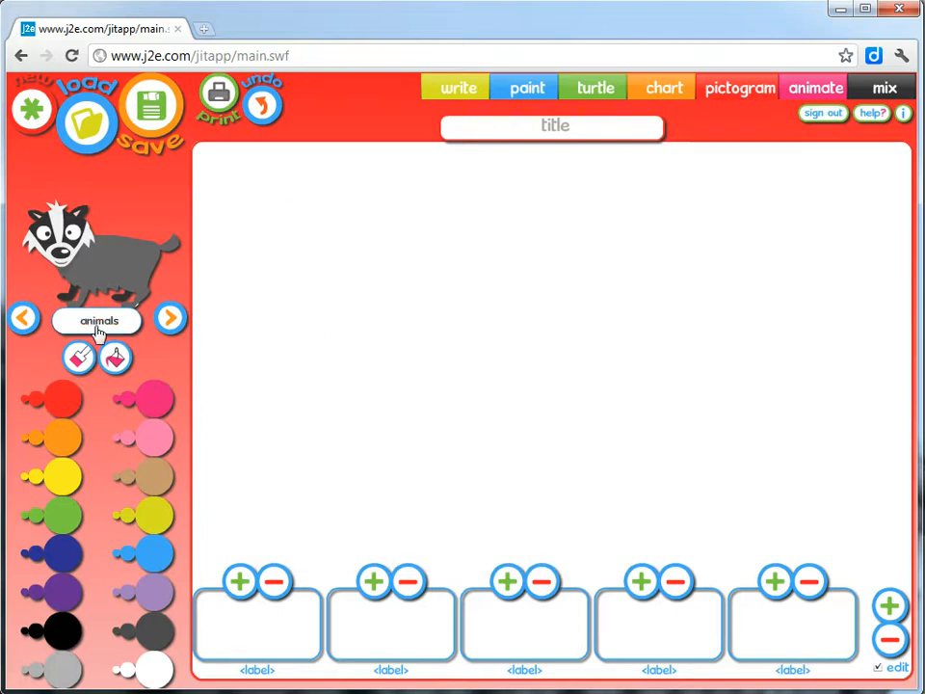
left_click(98, 320)
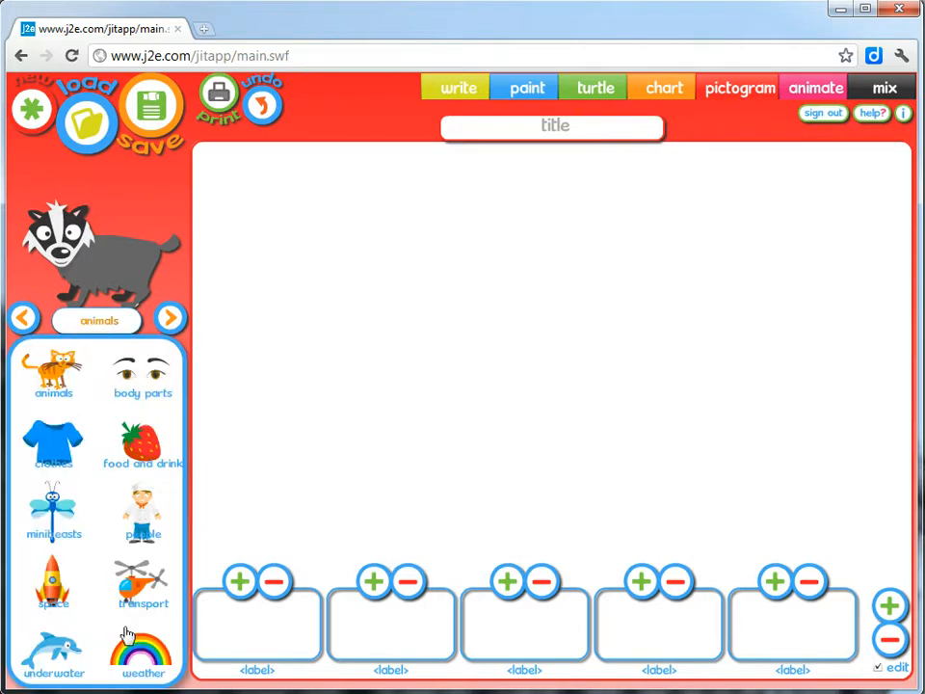
mouse_move(150, 578)
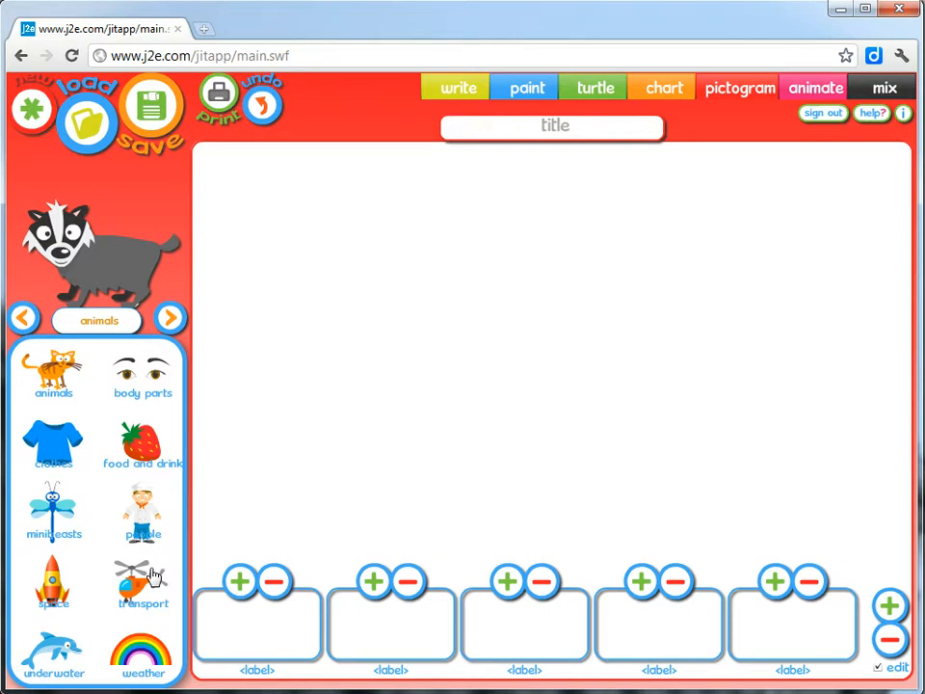
mouse_move(240, 356)
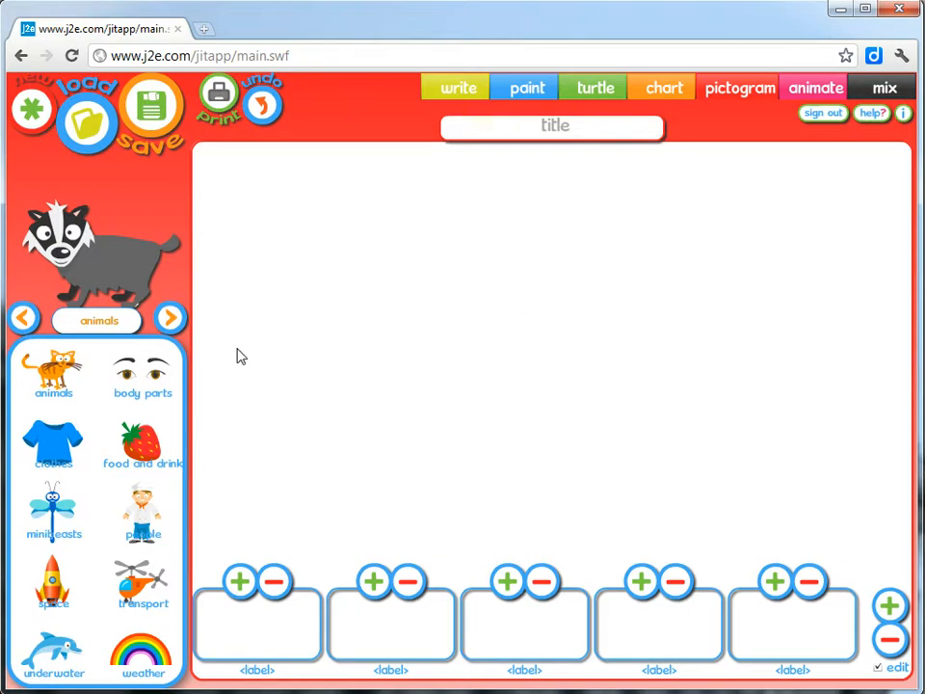
mouse_move(169, 320)
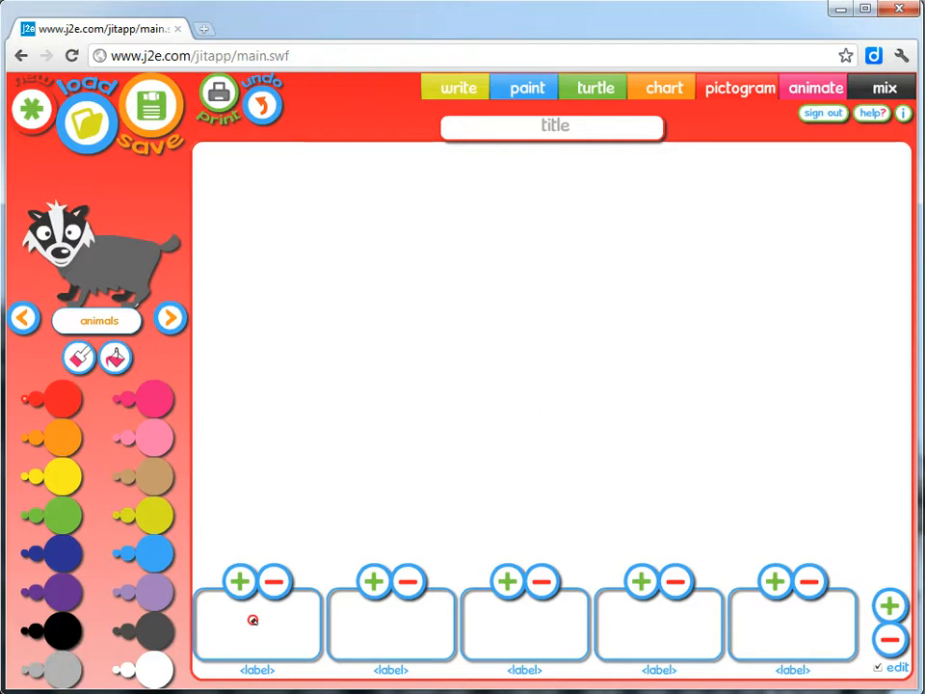
mouse_move(362, 624)
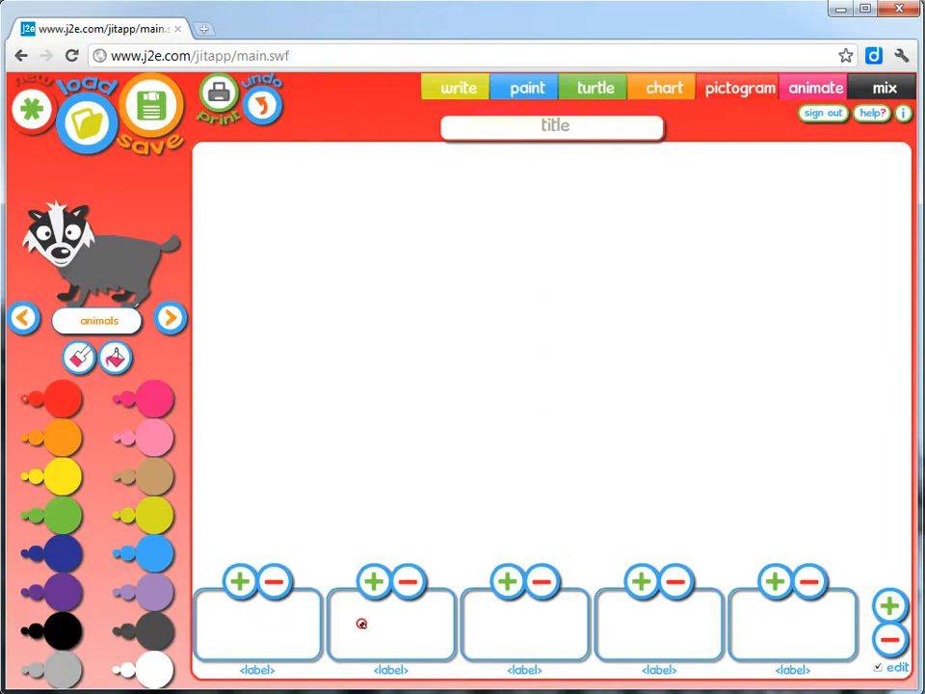
mouse_move(416, 619)
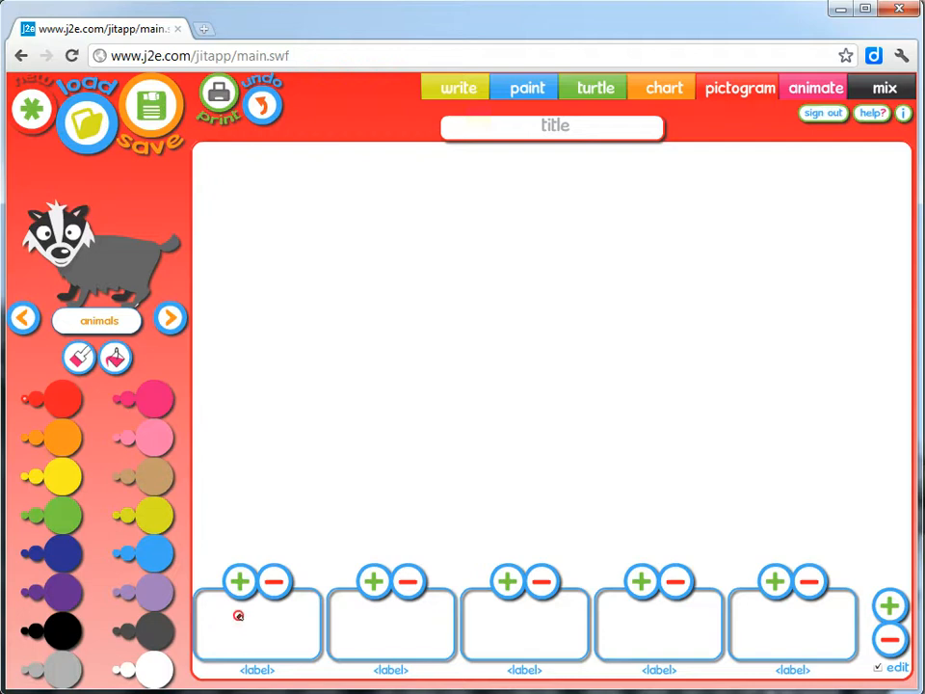
- Set the first three columns' pictures to the numbers 4, 5 and 6
left_click(242, 620)
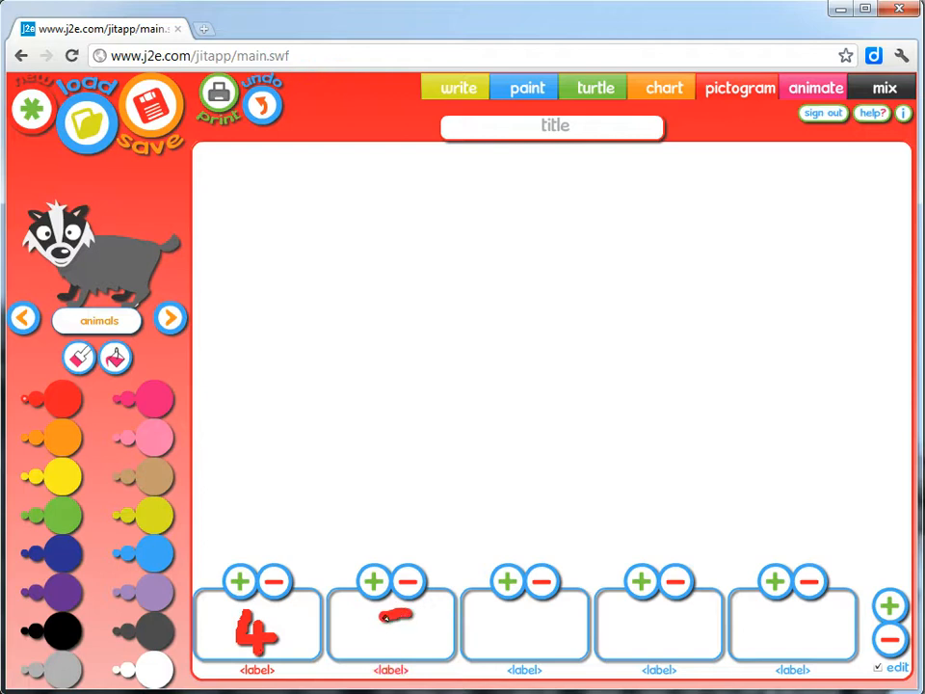
left_click(374, 581)
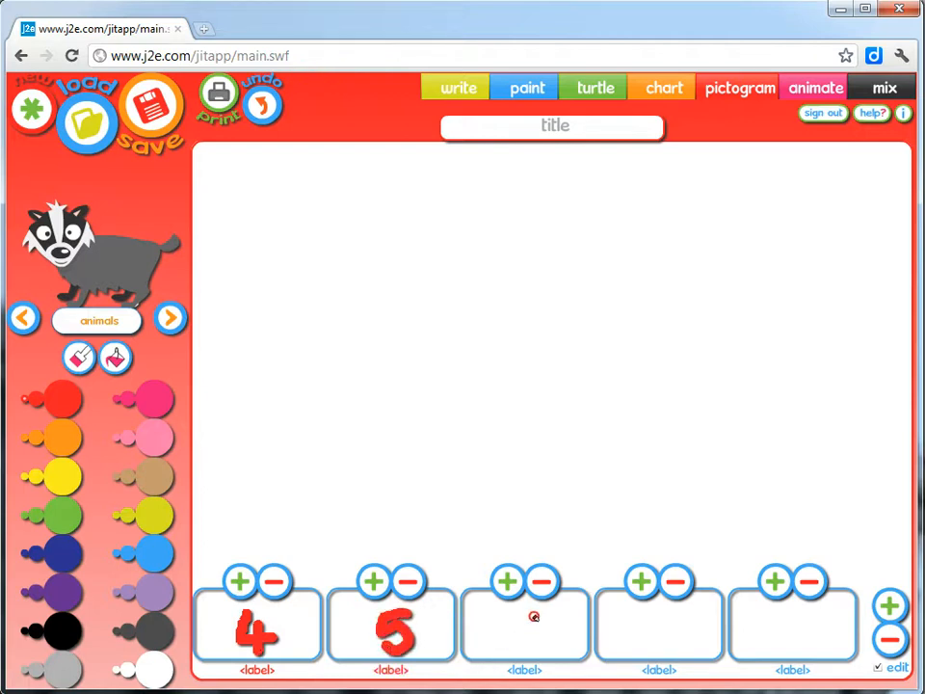
left_click(507, 582)
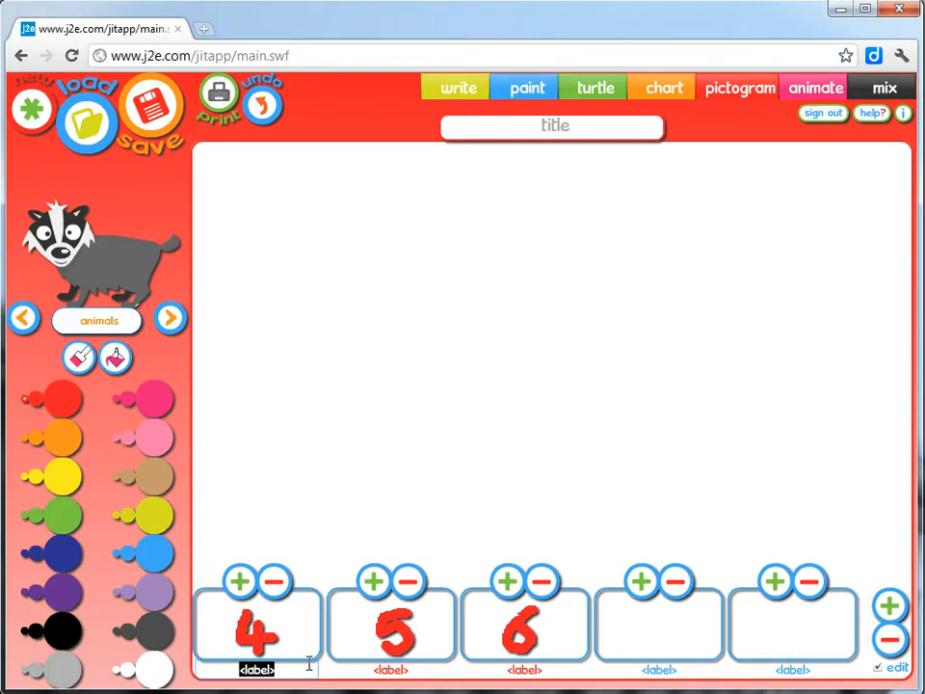
- Edit the first column's label field to begin typing the labels 4, 5 and 6
left_click(389, 671)
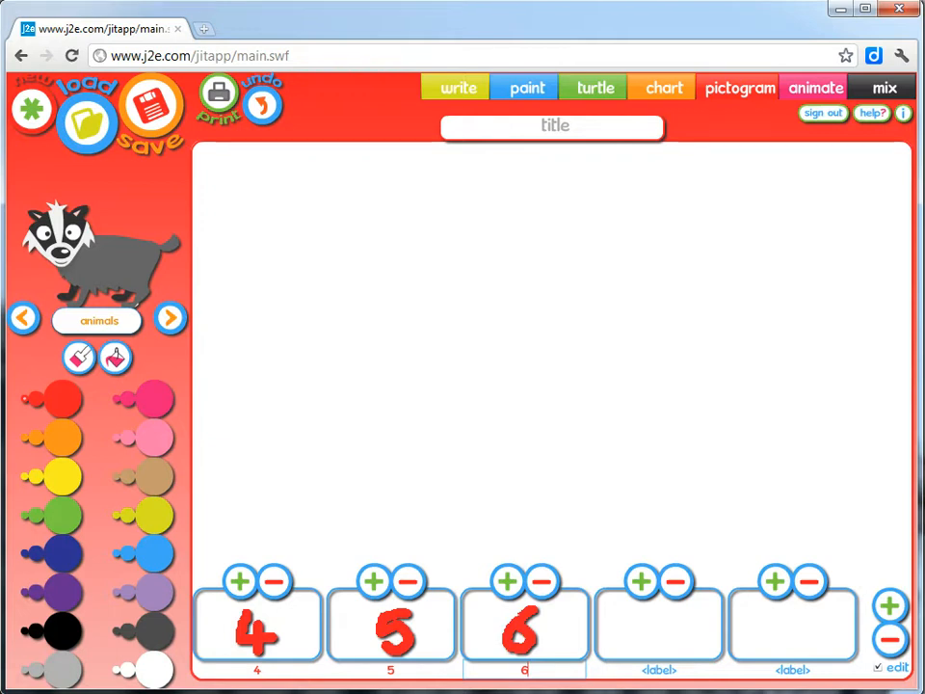
mouse_move(724, 593)
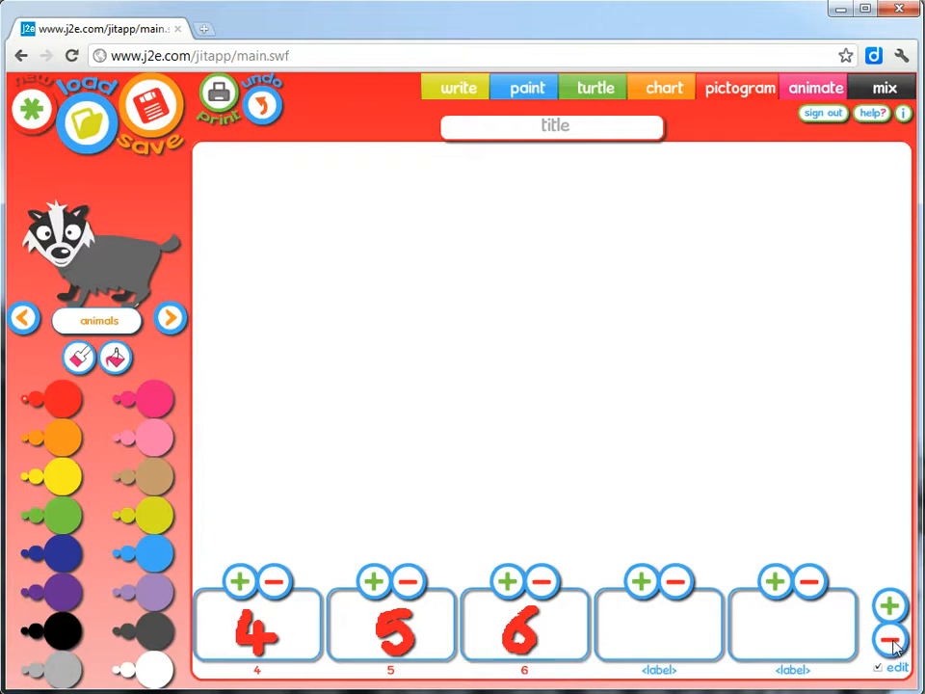
- Delete an unused empty column from the pictogram
left_click(890, 640)
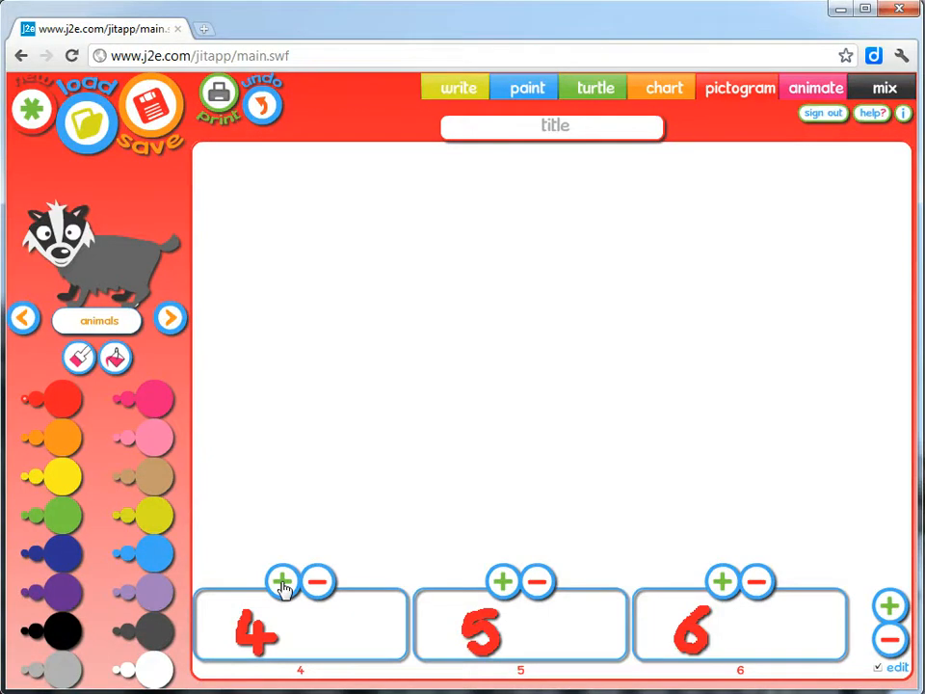
- Stack two number 4 icons in the age 4 column
left_click(283, 582)
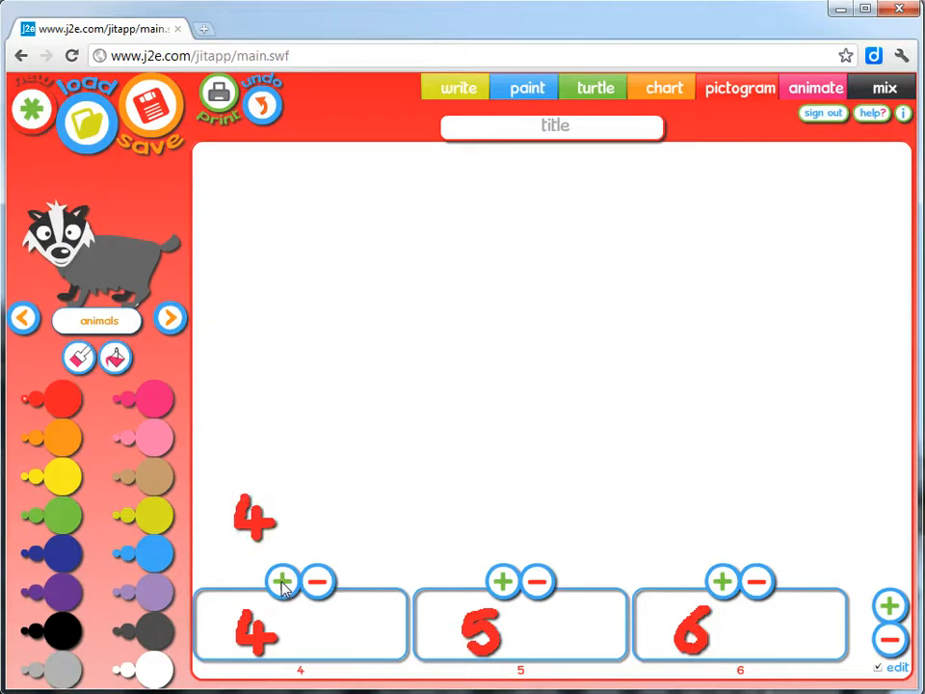
left_click(281, 581)
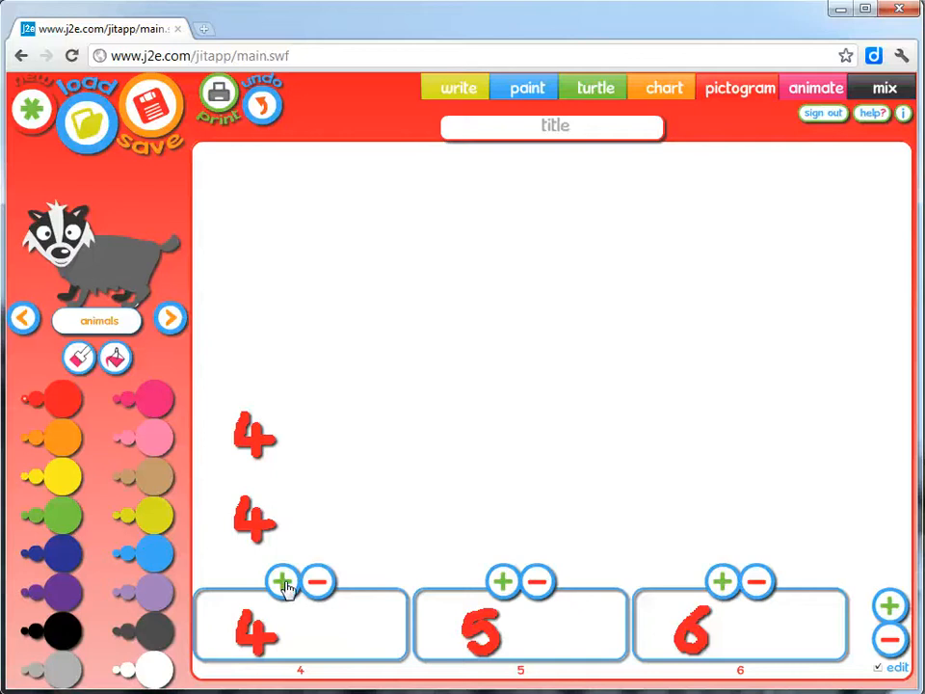
mouse_move(243, 497)
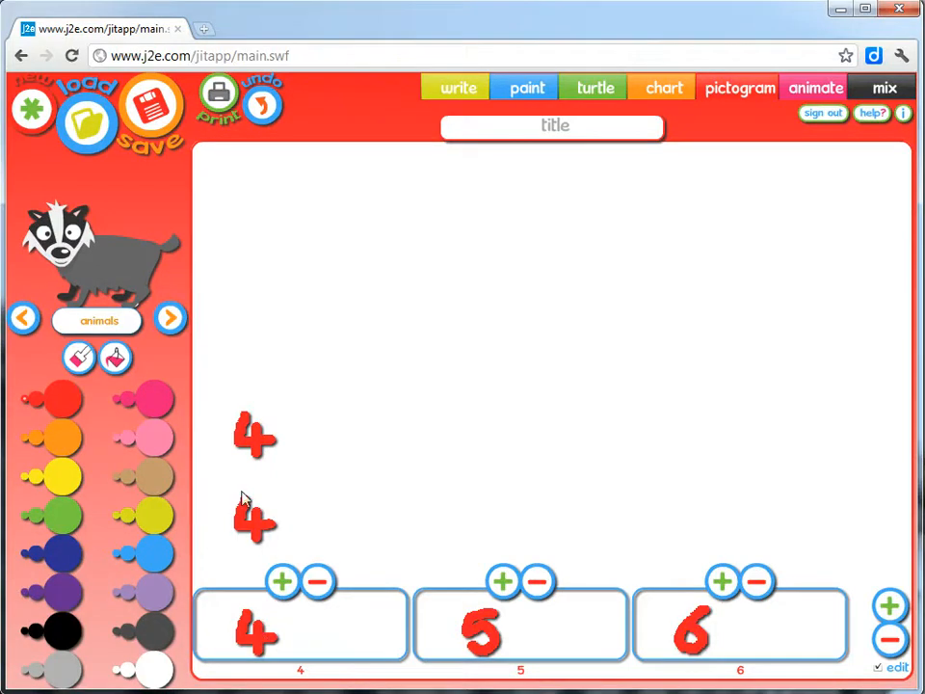
mouse_move(279, 485)
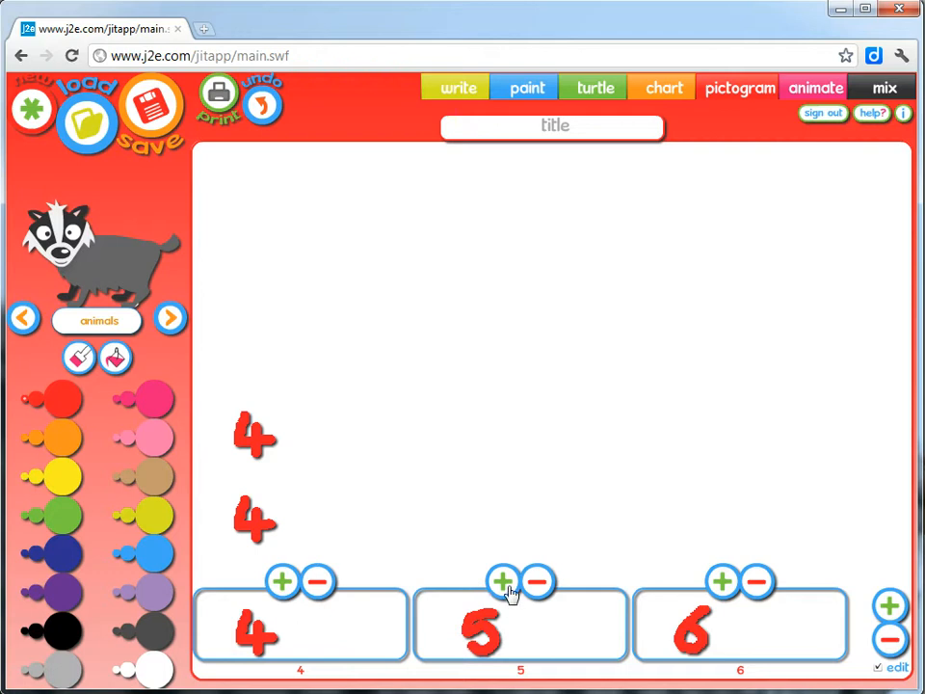
- Add number 5 icons to build up the age 5 column's stack
left_click(503, 581)
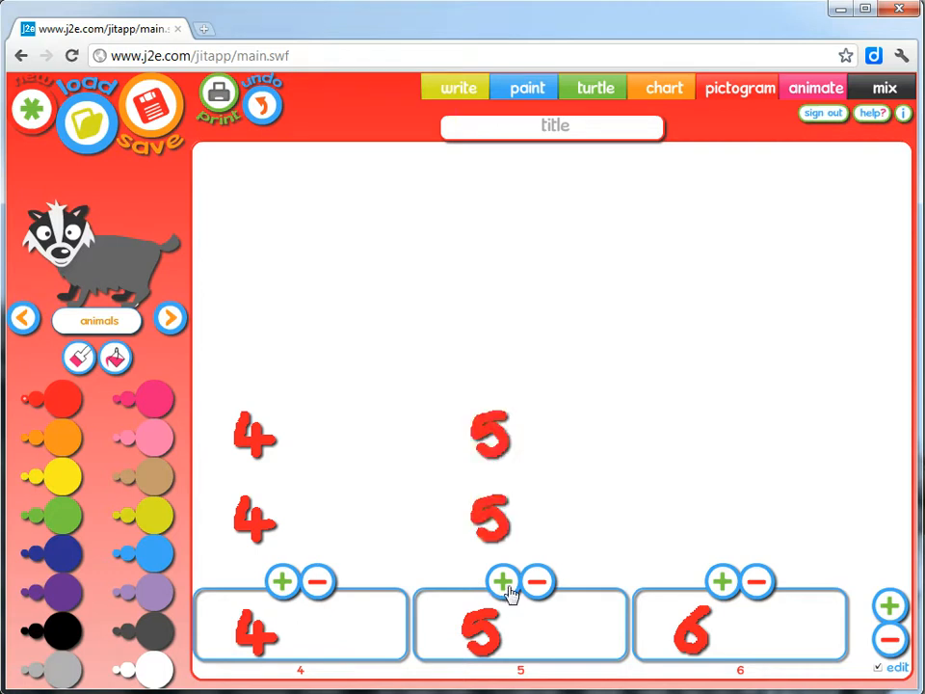
left_click(503, 582)
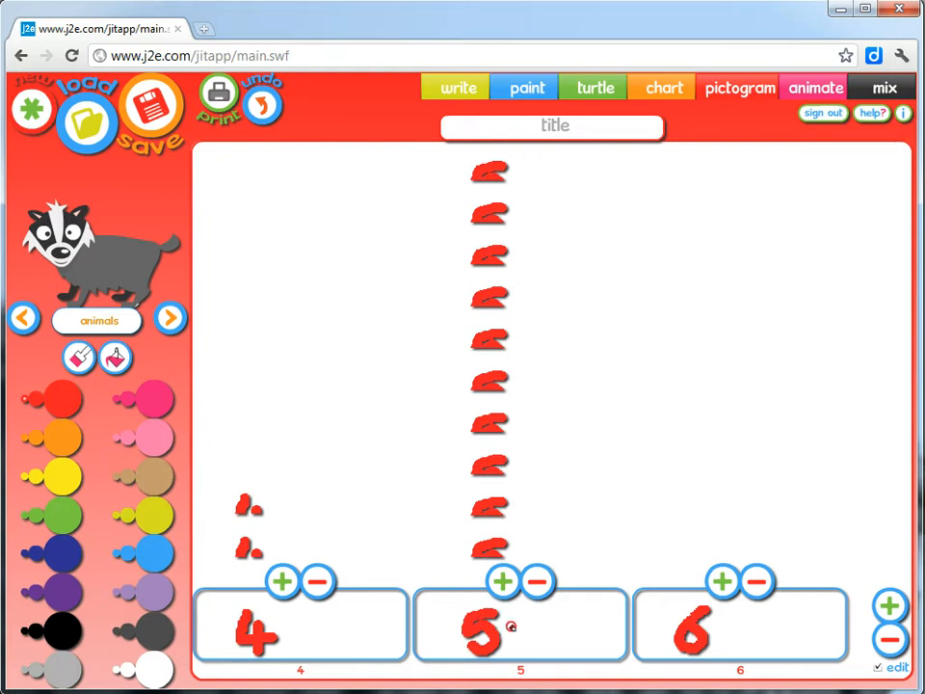
mouse_move(485, 570)
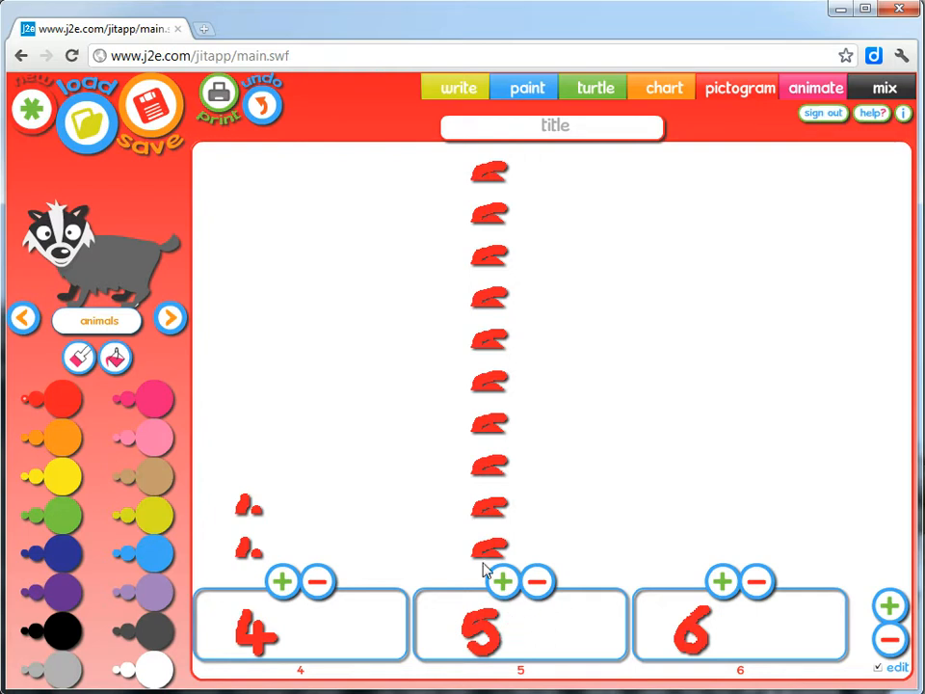
mouse_move(597, 504)
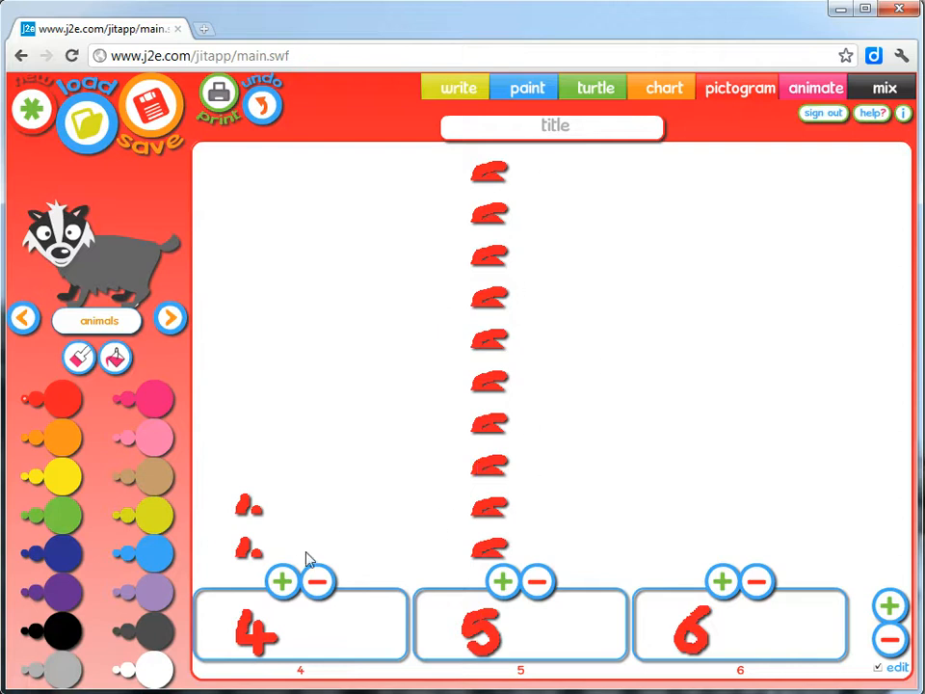
mouse_move(723, 582)
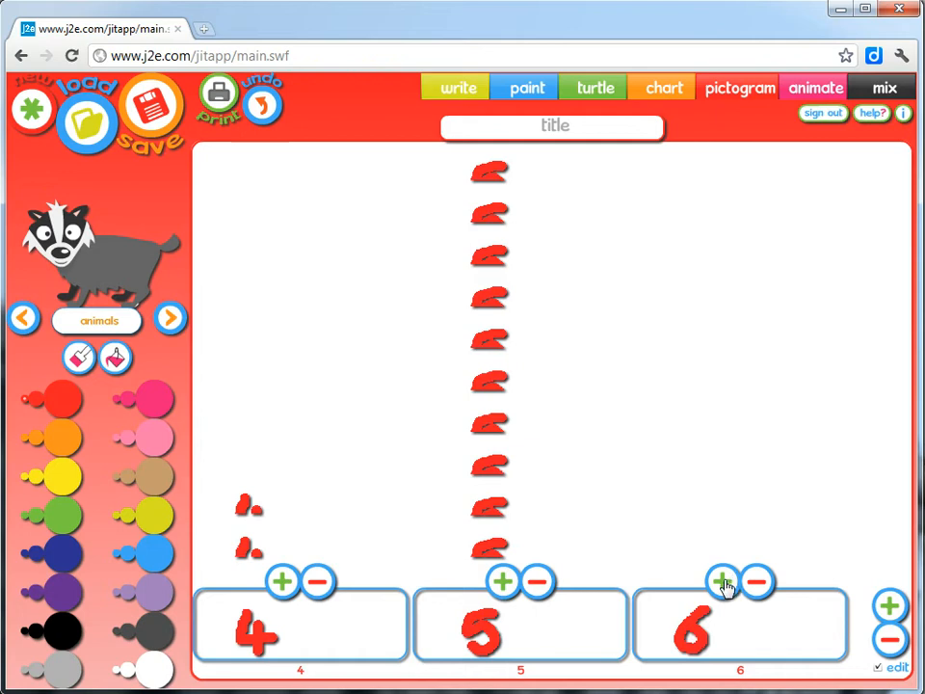
- Add number 6 icons to the age 6 column, then select the title field
left_click(723, 580)
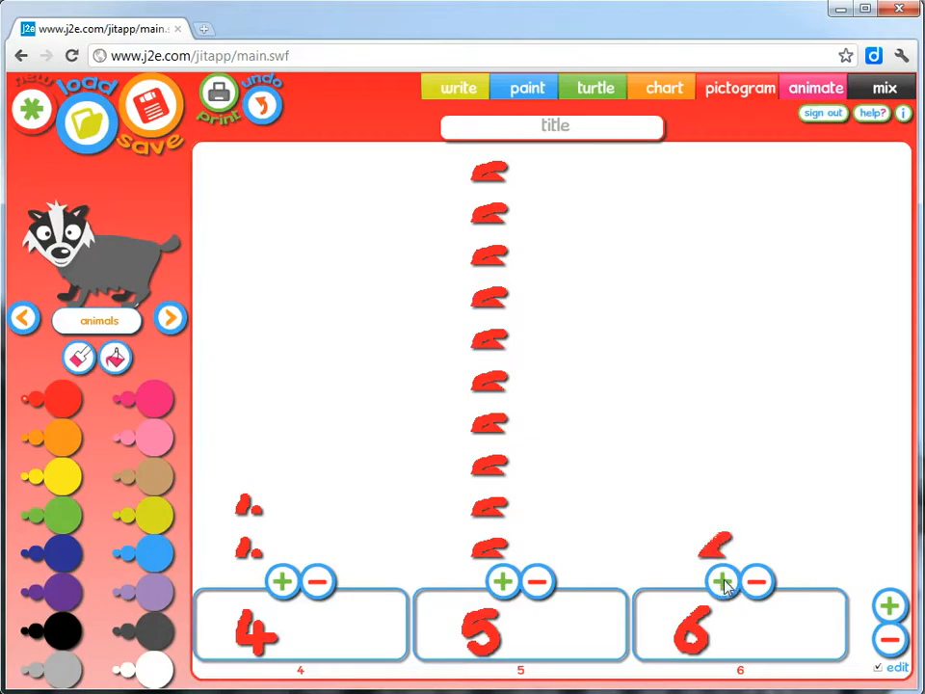
left_click(722, 582)
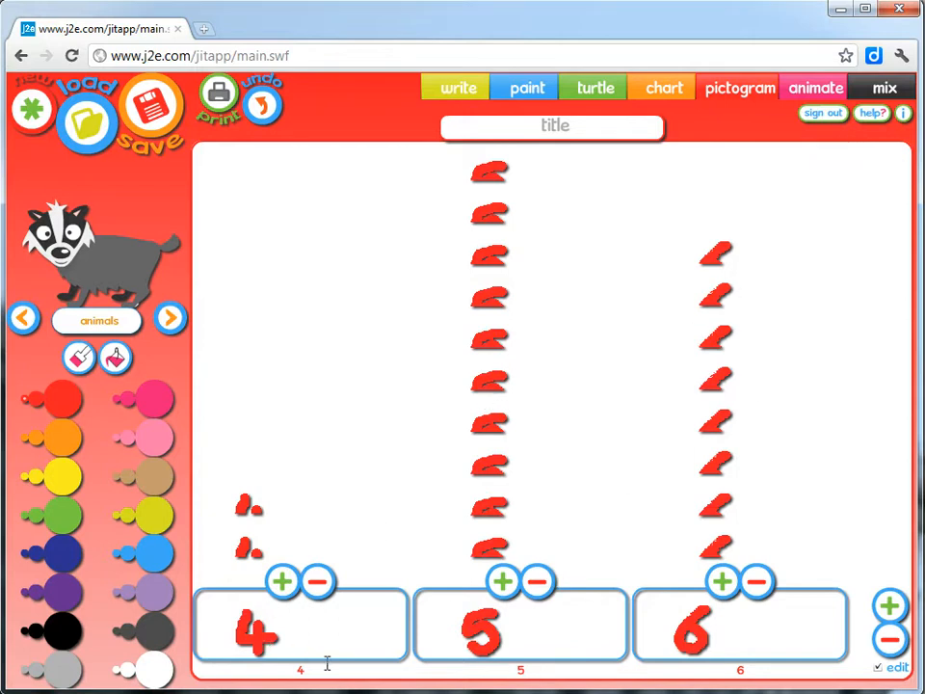
mouse_move(280, 517)
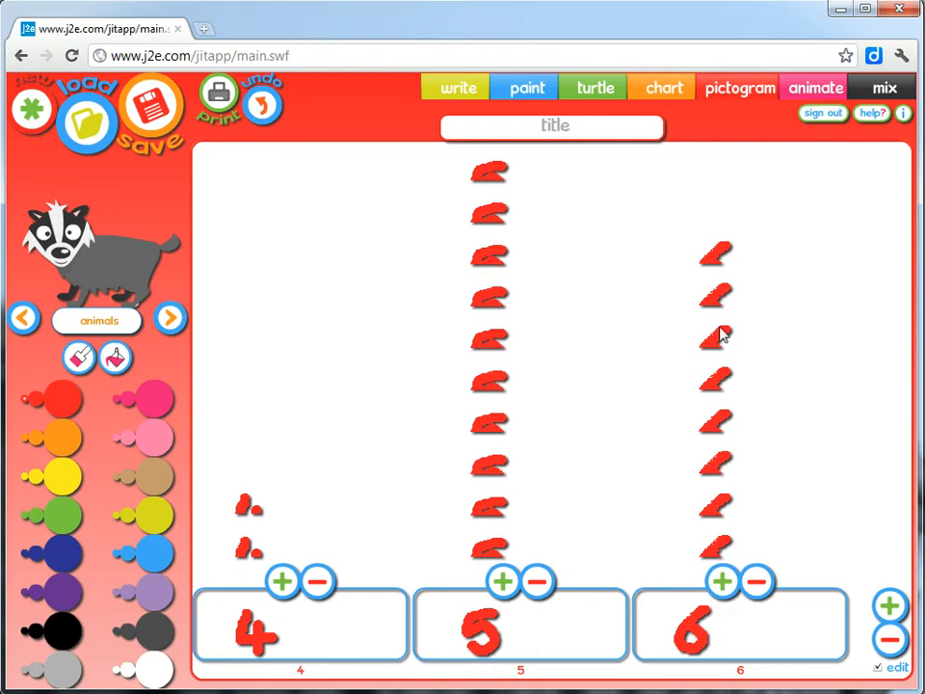
mouse_move(634, 513)
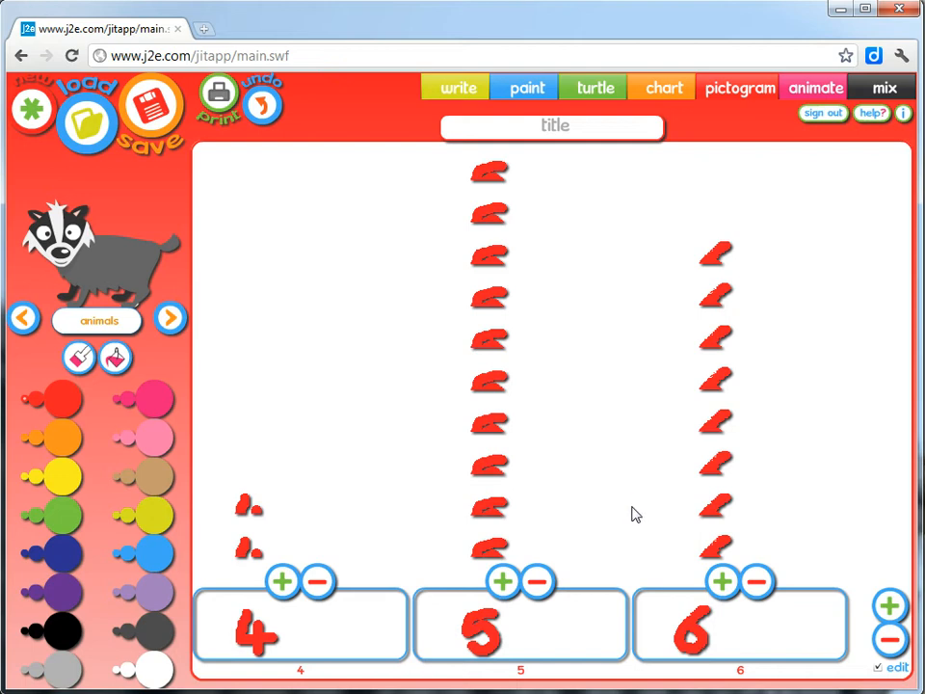
mouse_move(337, 563)
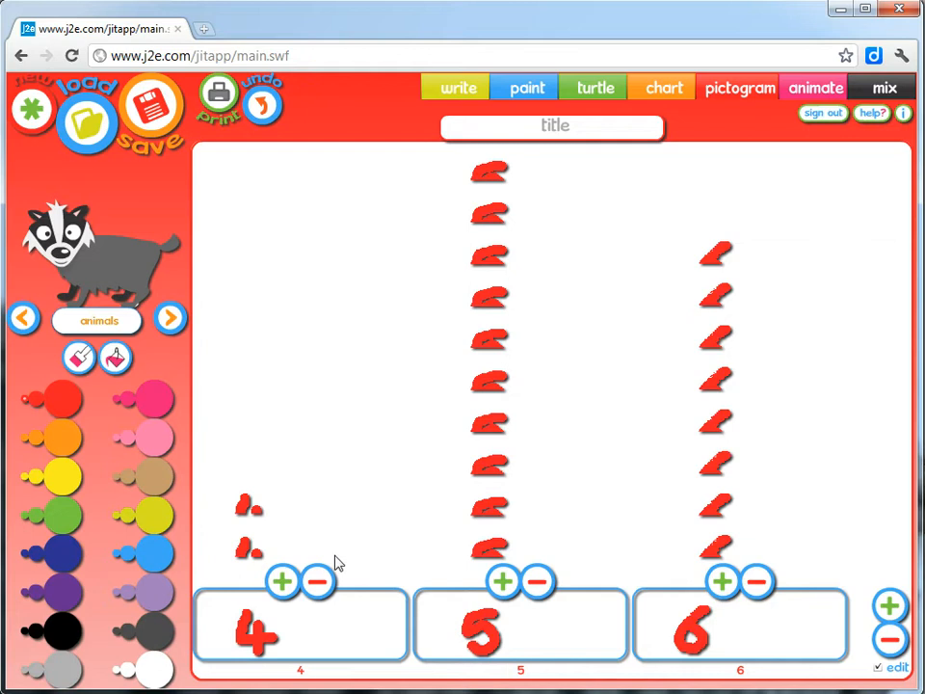
mouse_move(357, 408)
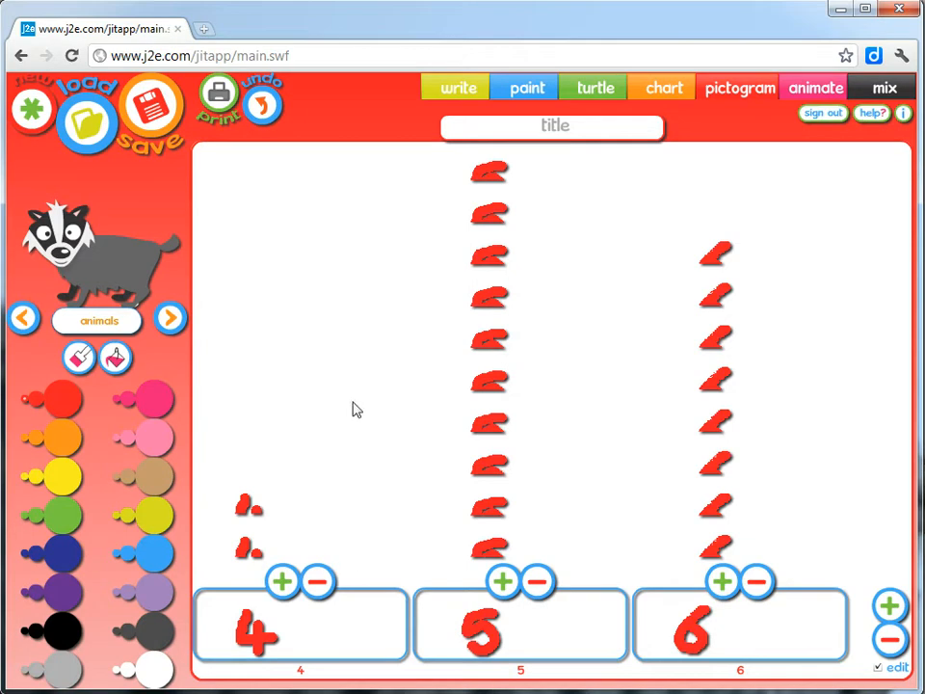
mouse_move(417, 372)
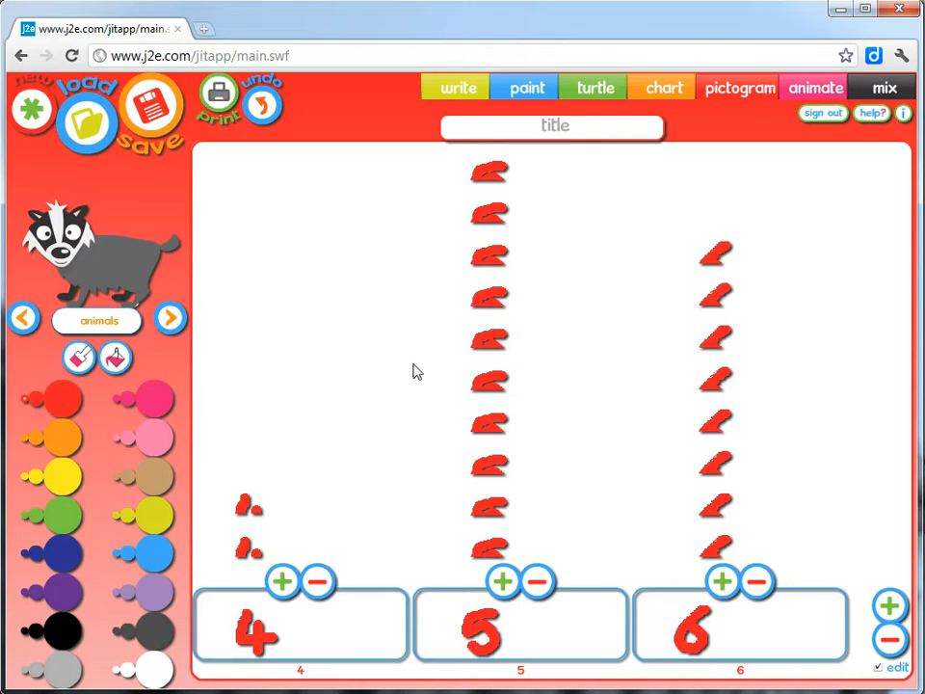
left_click(555, 127)
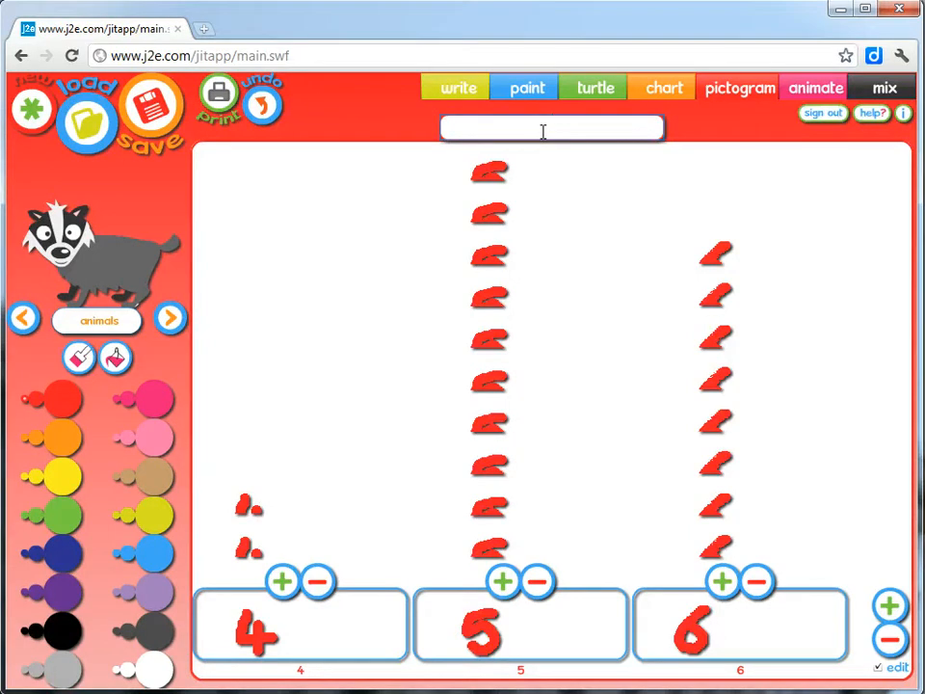
- Type the title 'Age of Class 2B' above the pictogram
type("Age")
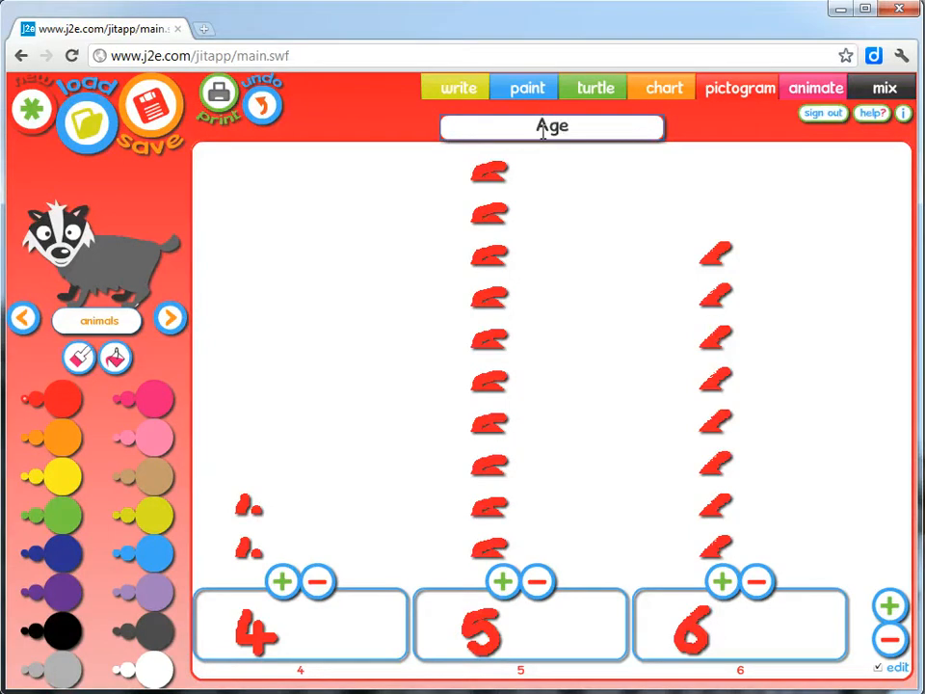
type("of")
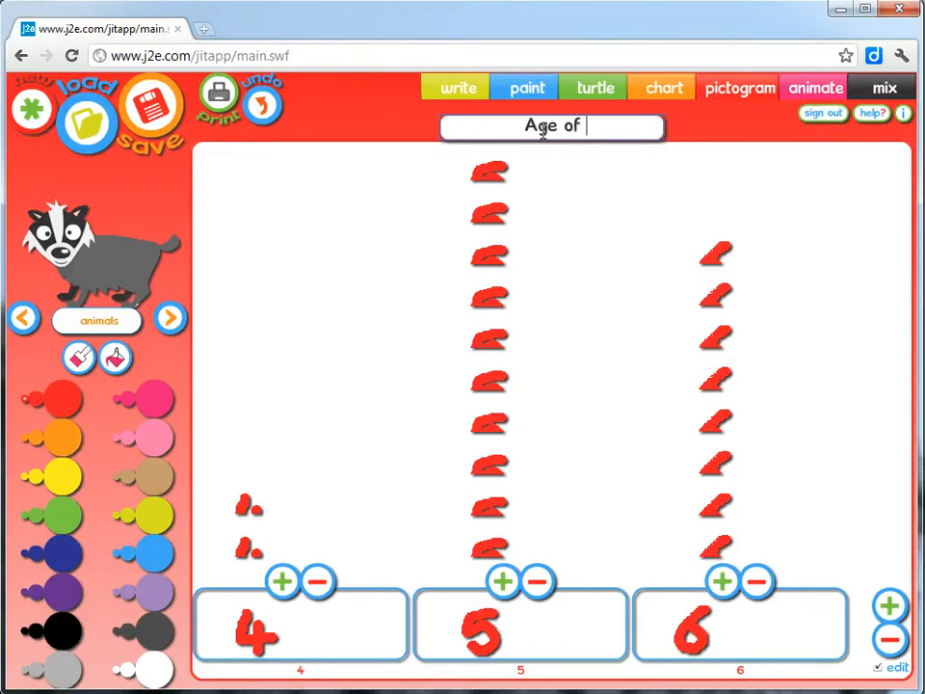
type("Class")
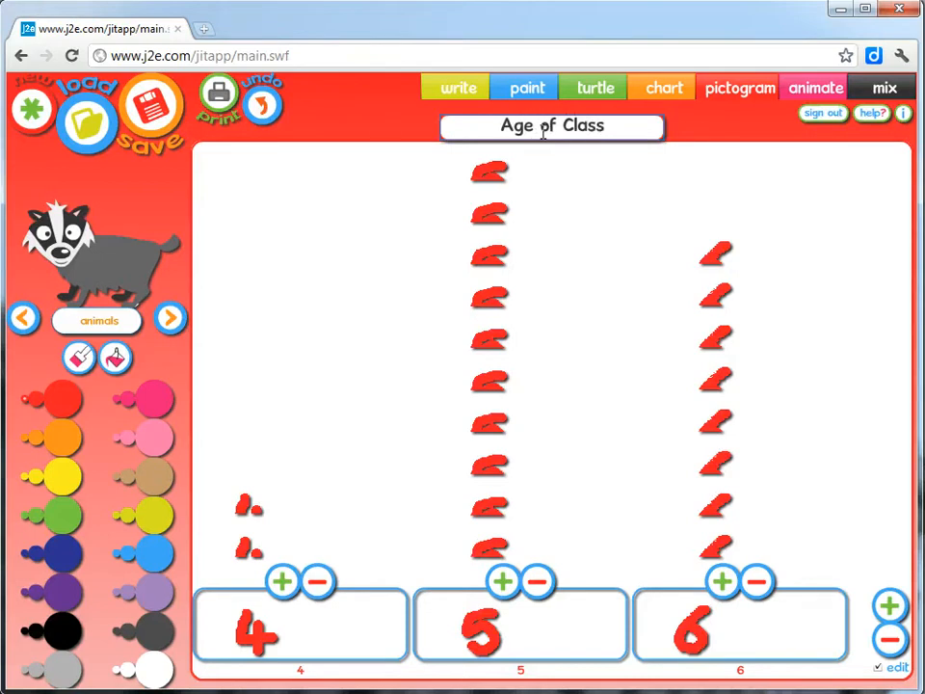
type("2B")
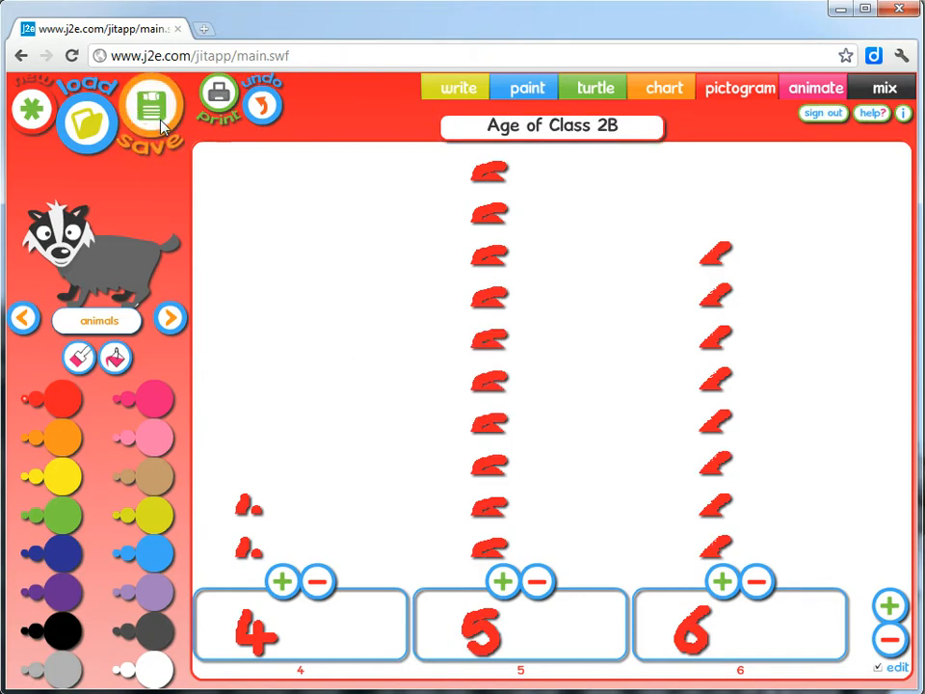
mouse_move(201, 249)
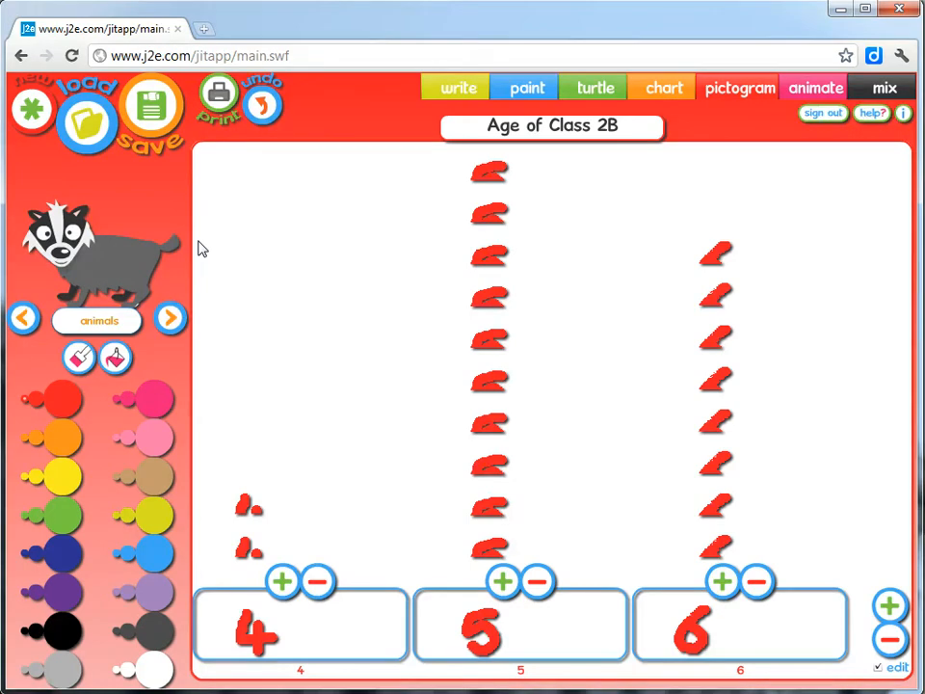
mouse_move(96, 325)
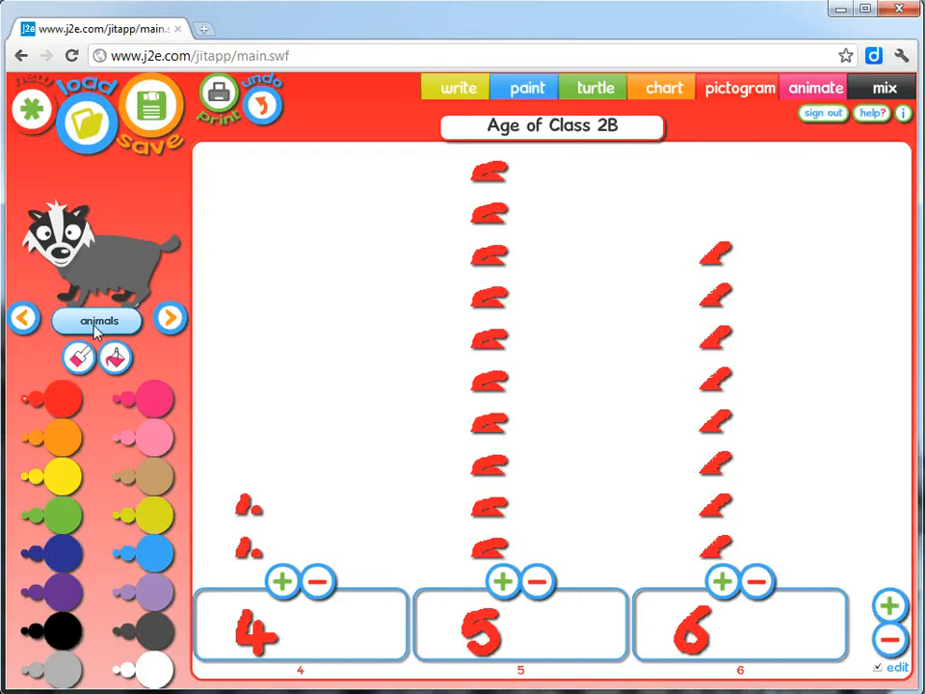
- Switch the picture category to body parts and move to the next eyes picture
left_click(99, 320)
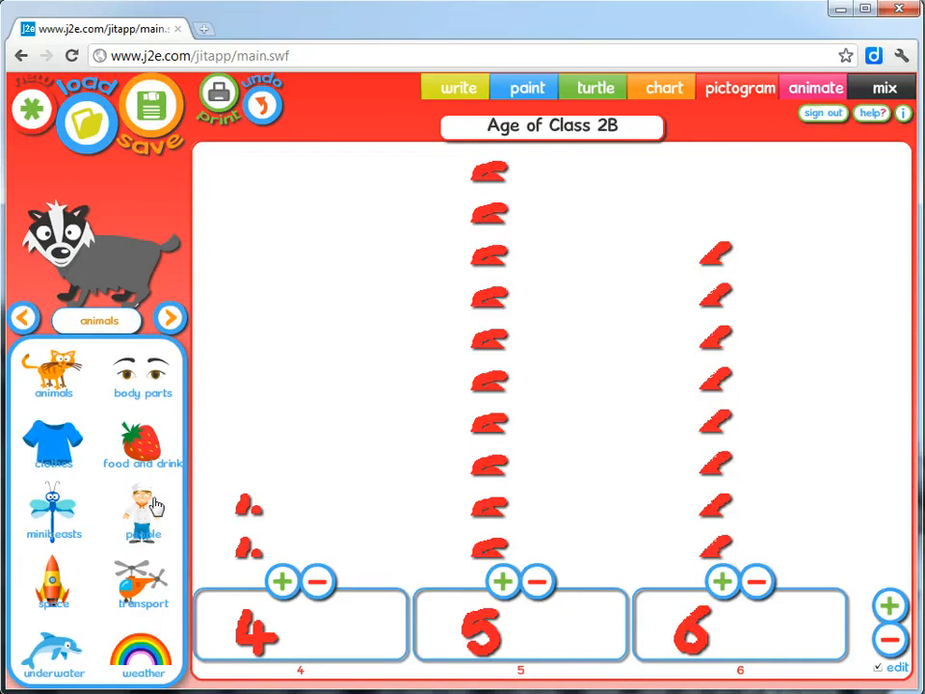
mouse_move(139, 385)
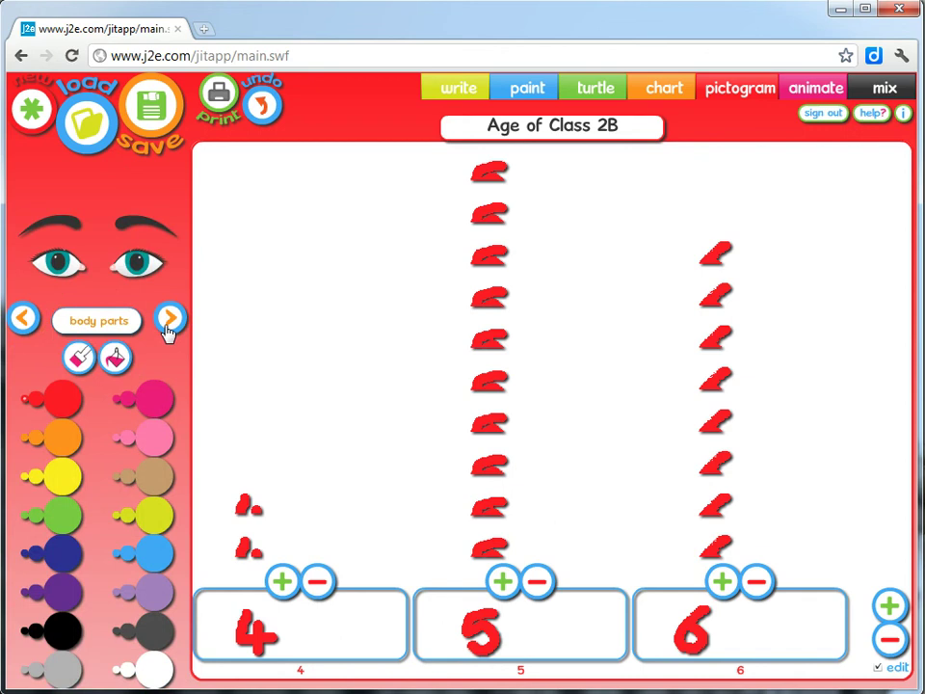
left_click(169, 320)
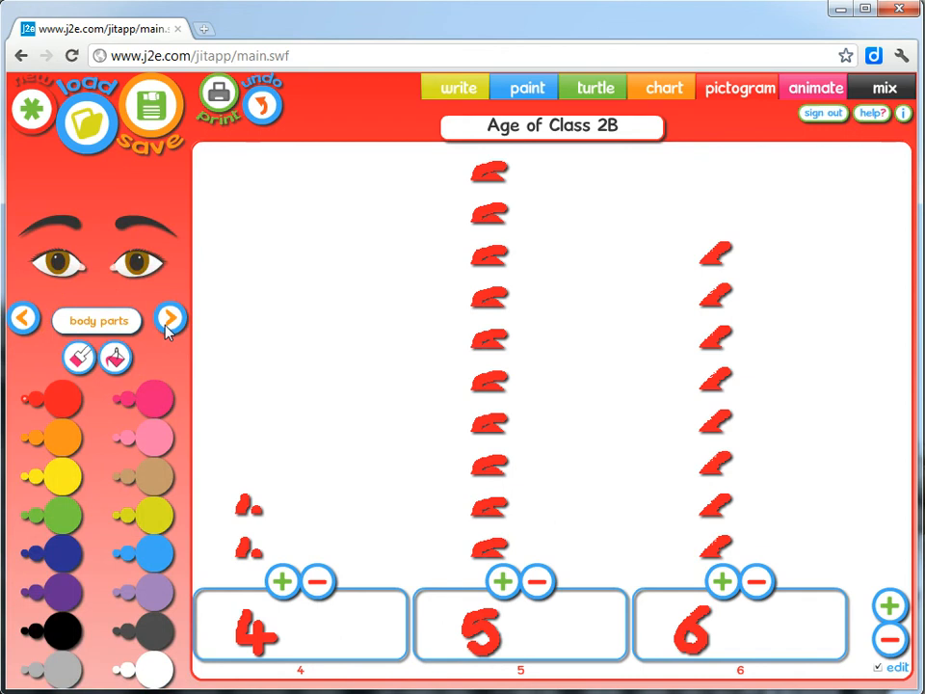